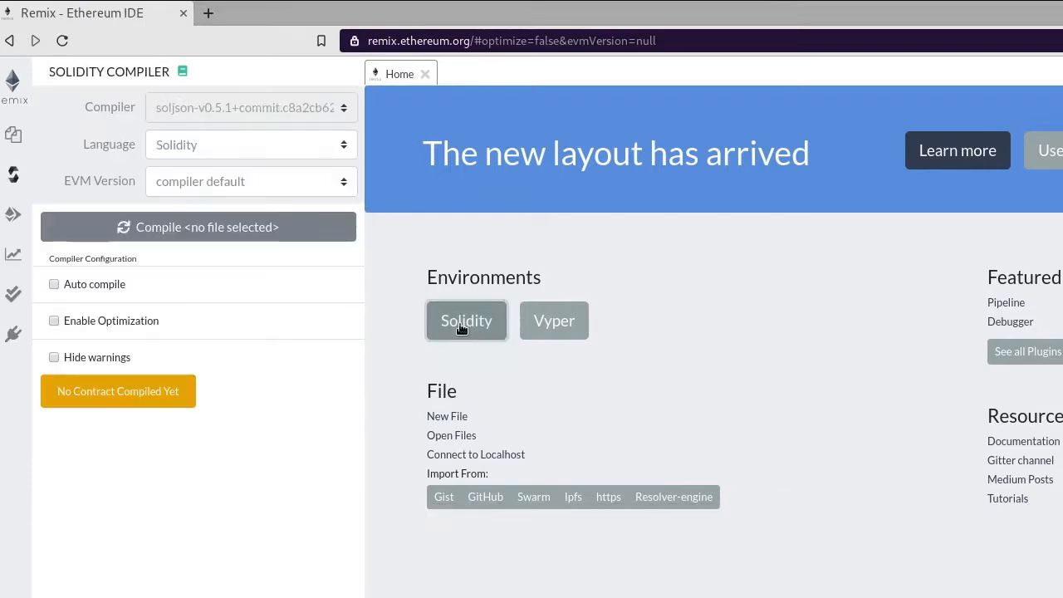
# Step: Select the Solidity environment on the Home tab, loading compiler 0.5.1
pyautogui.click(249, 107)
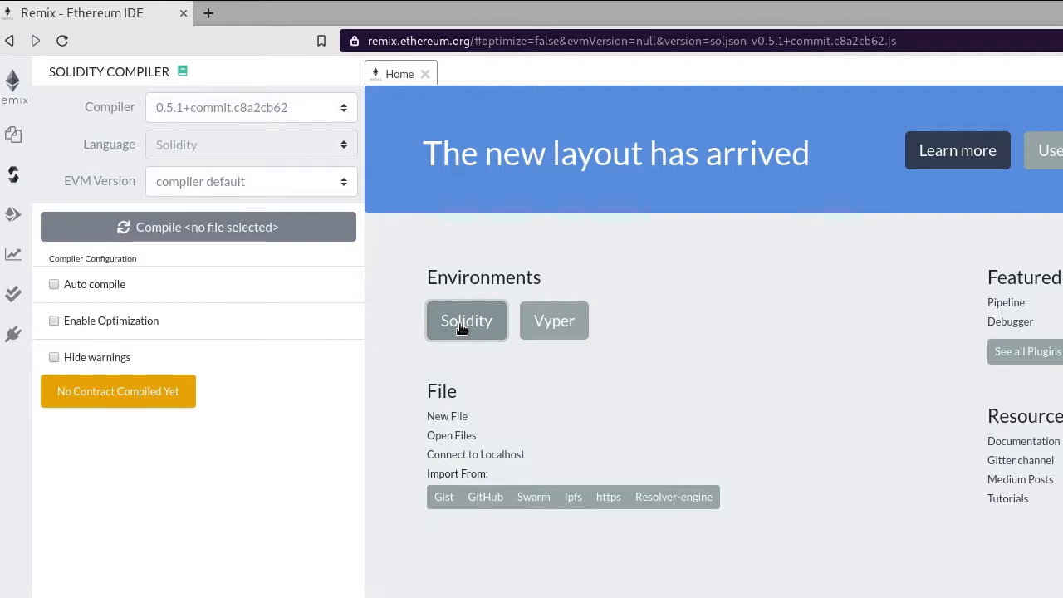
pyautogui.moveTo(13, 134)
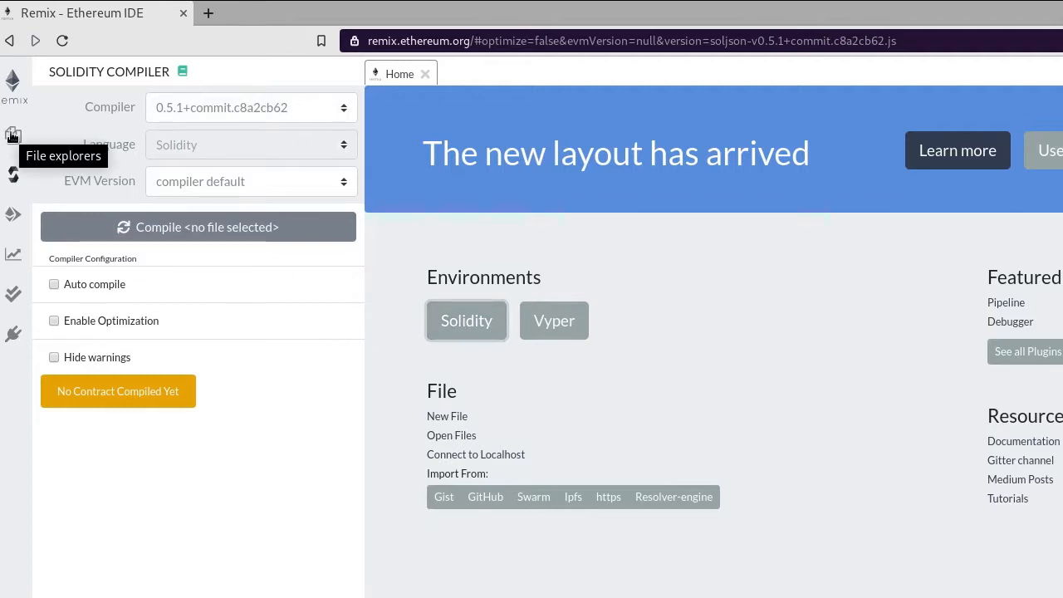
# Step: Create an empty file named HelloWorld.sol in File Explorers
pyautogui.click(13, 136)
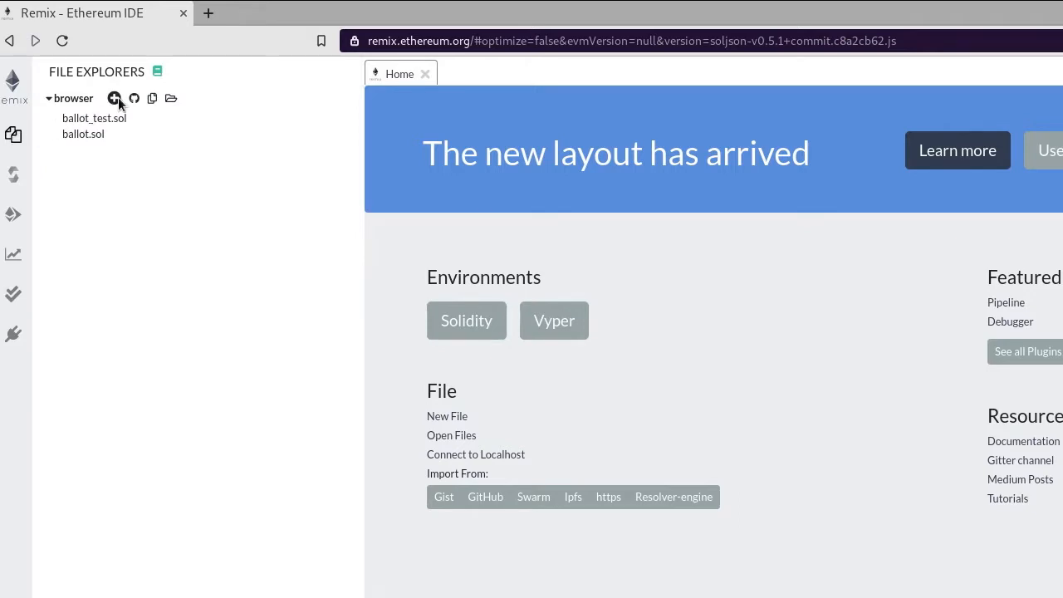
pyautogui.click(115, 98)
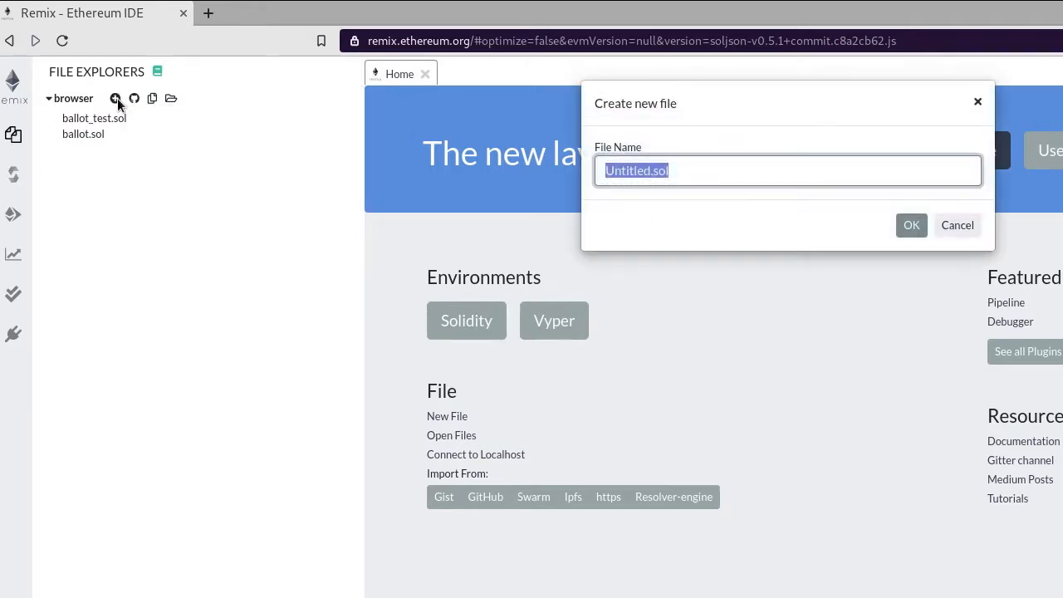
pyautogui.write('HelloWorl')
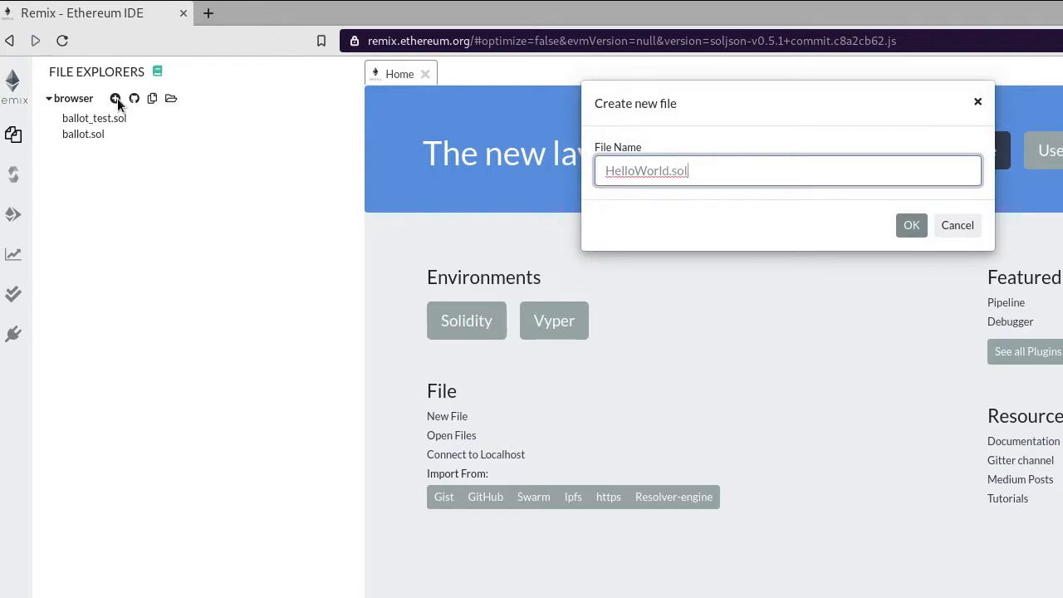
pyautogui.click(911, 225)
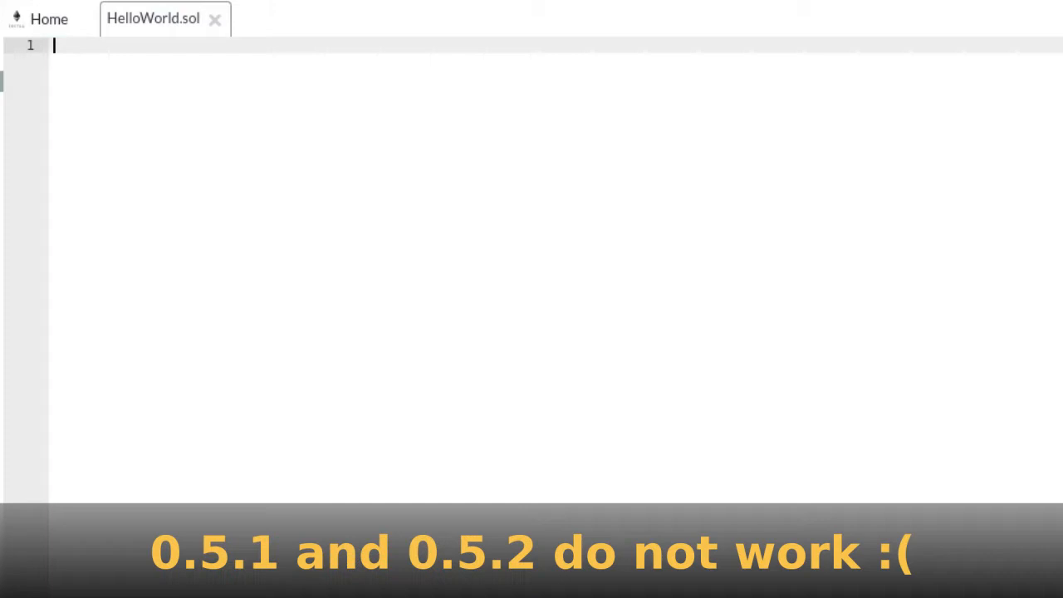
# Step: Write 'pragma solidity ^0.5.3;' and an empty 'contract HelloWorld {}' block
pyautogui.write('pragma')
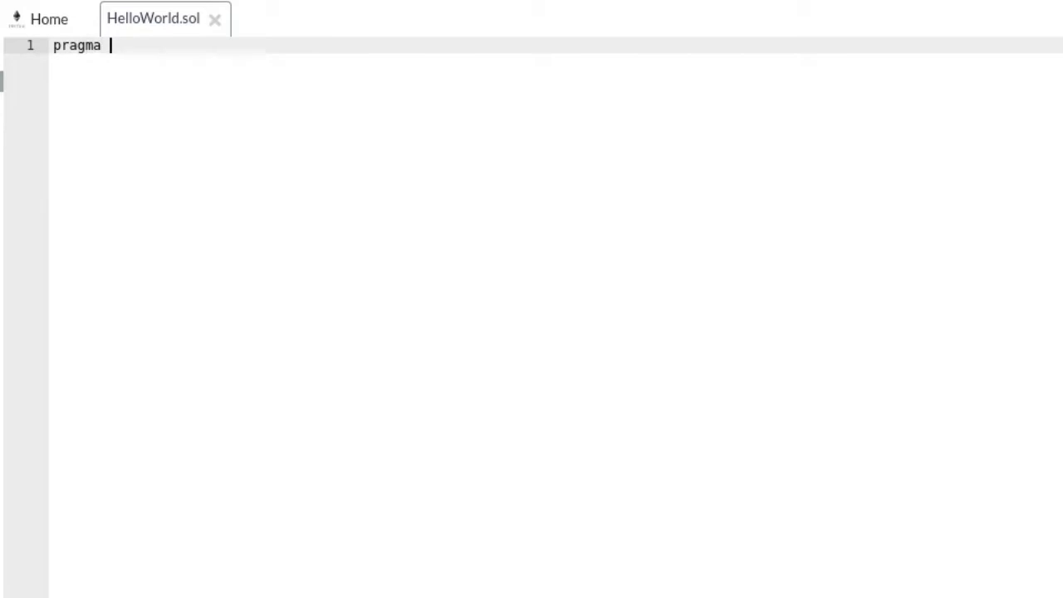
pyautogui.write('soli')
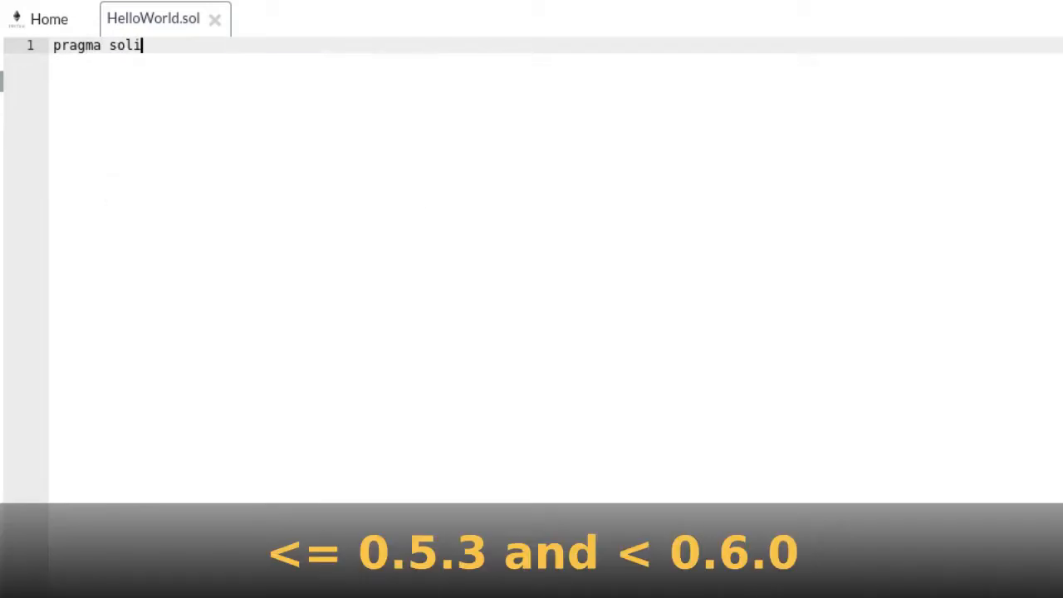
pyautogui.write('dity ^')
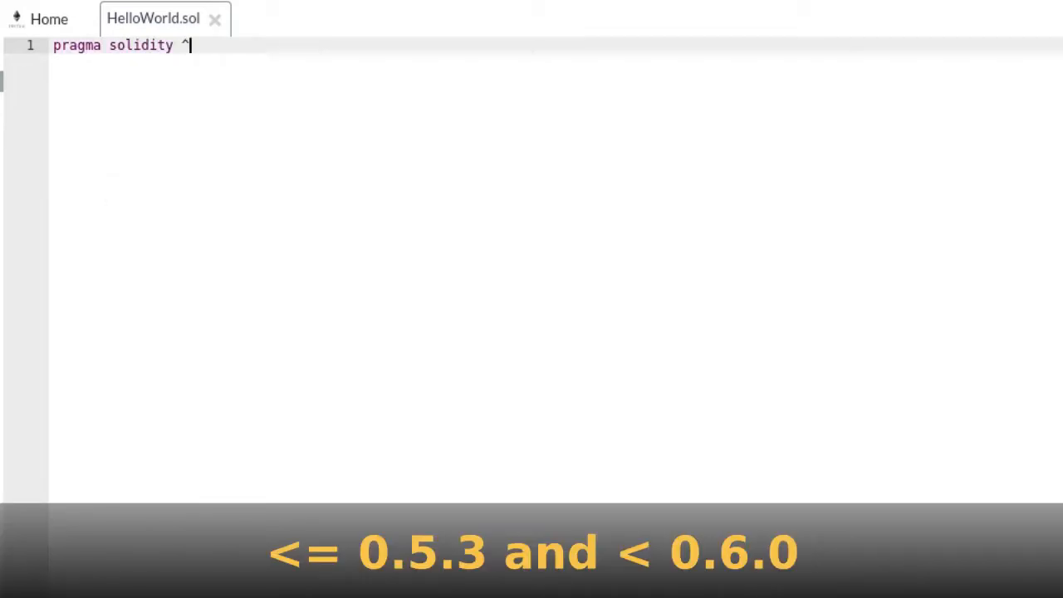
pyautogui.write('0.5.3;')
pyautogui.write('contract')
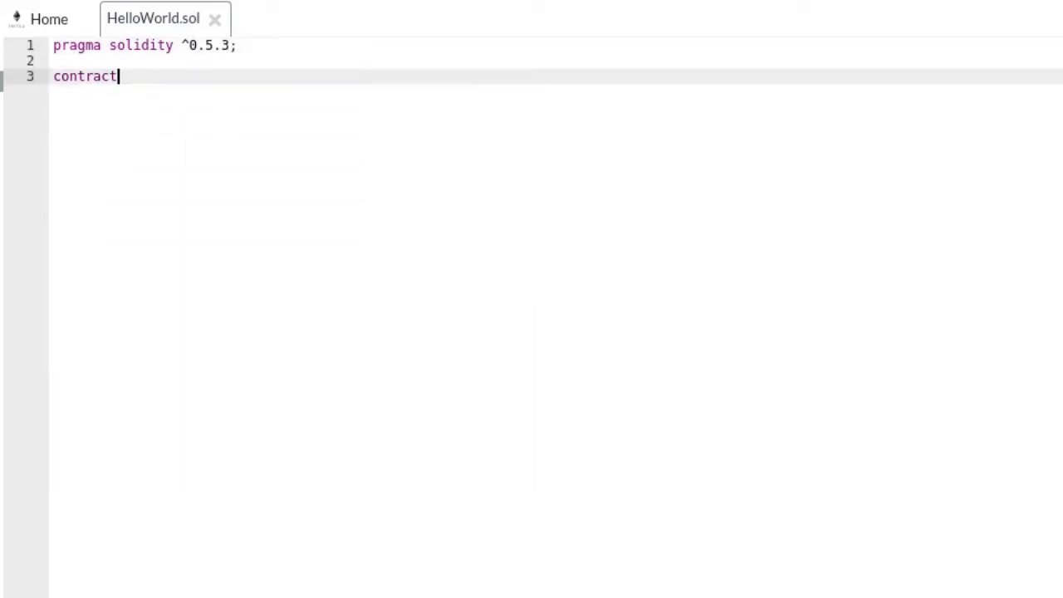
pyautogui.write('HelloWorld')
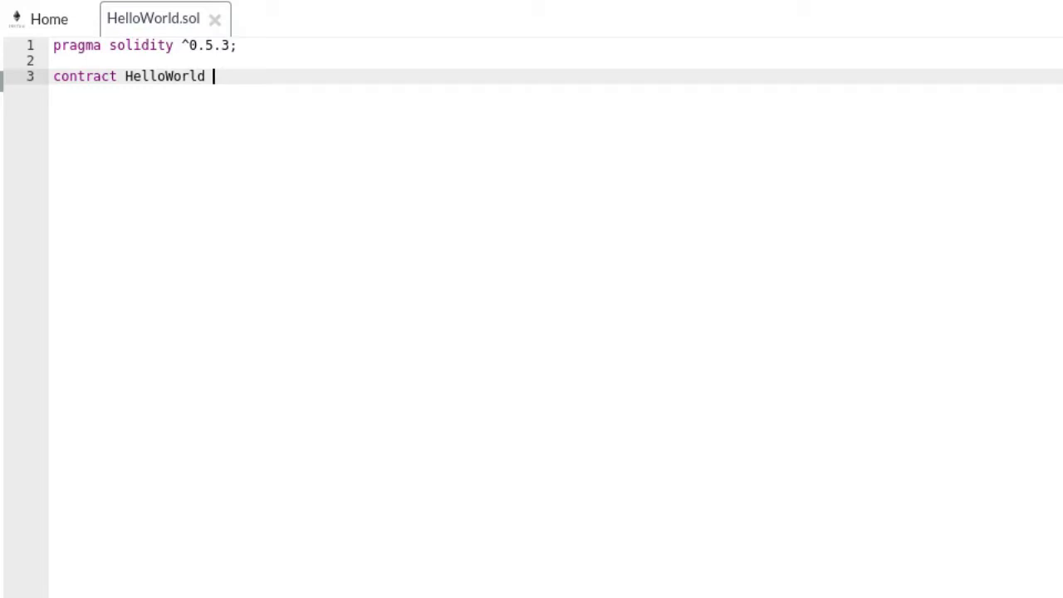
pyautogui.write('{')
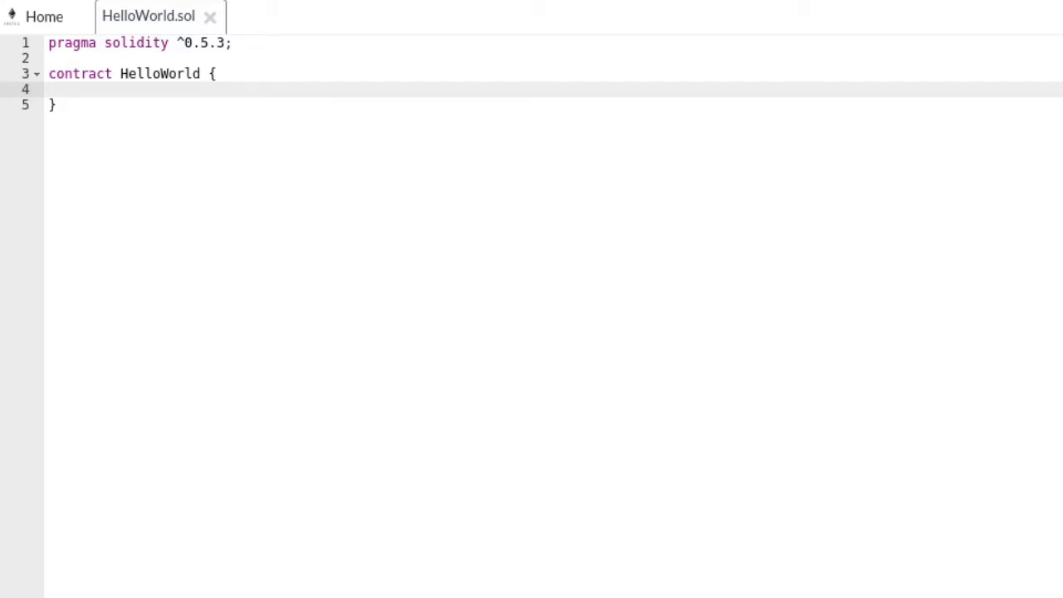
# Step: Add 'string public greet = "Hello World!";' inside the contract
pyautogui.write('string g')
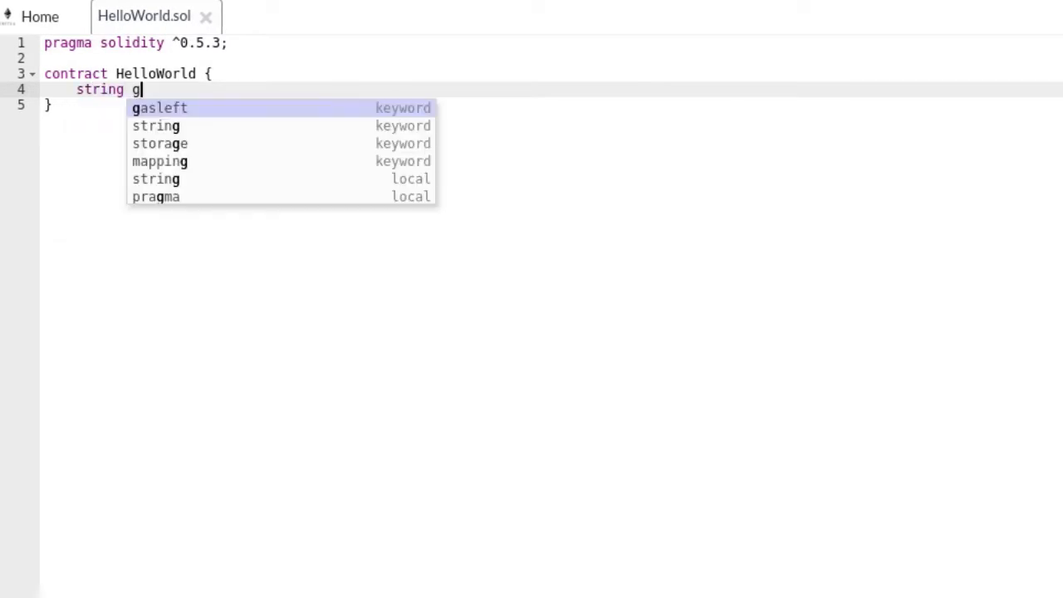
pyautogui.write('reet = "He')
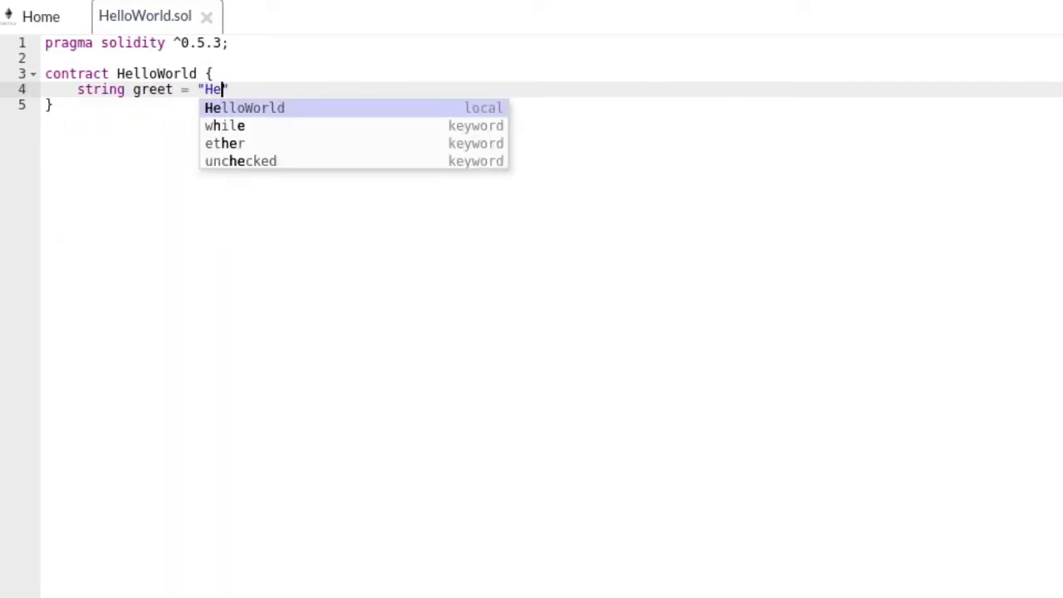
pyautogui.write('llo World!"')
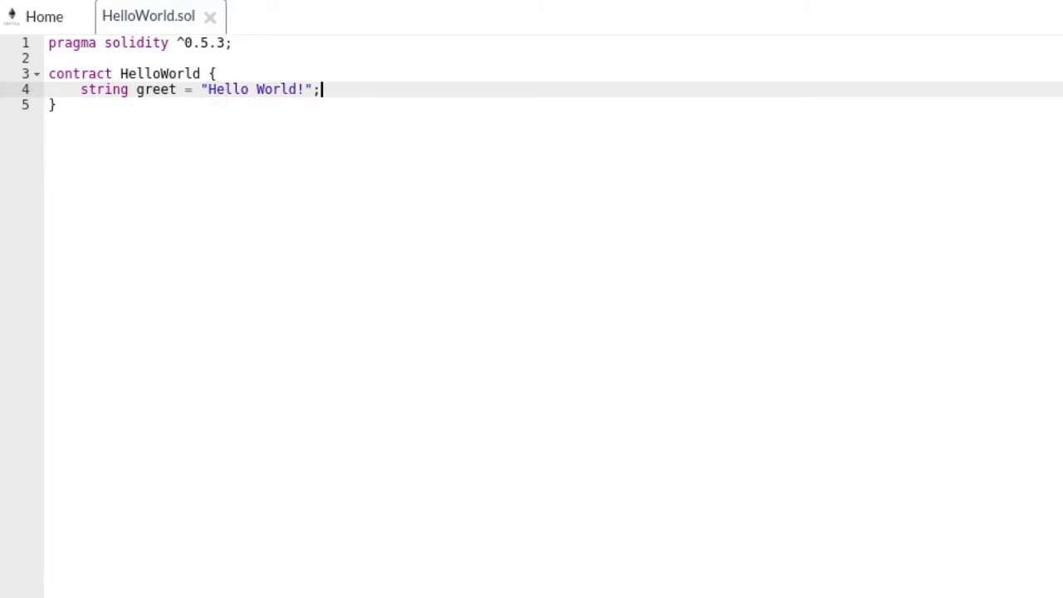
pyautogui.write('public')
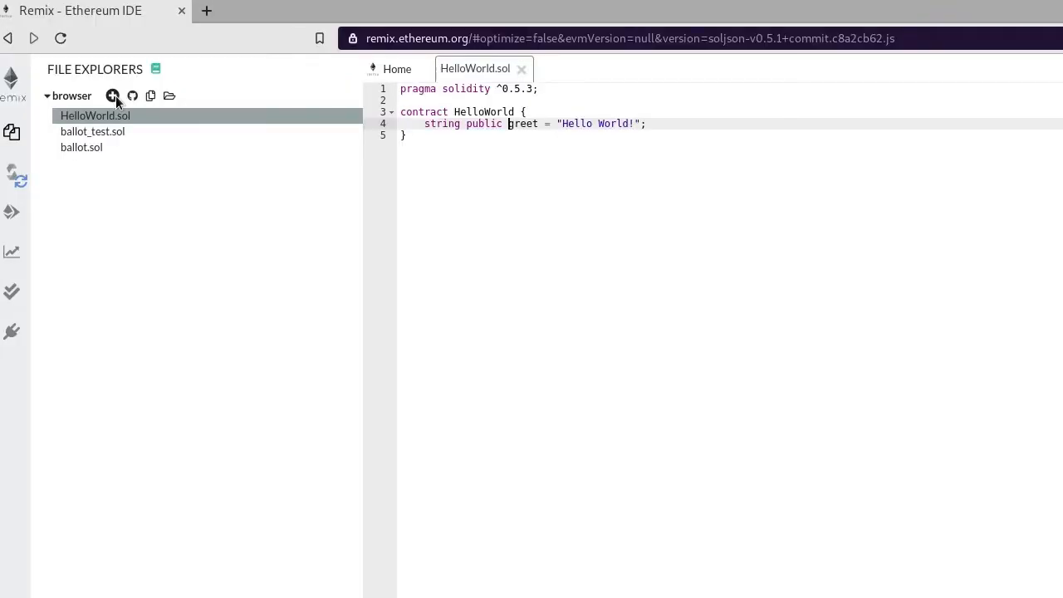
# Step: Select compiler 0.5.3+commit.10d17f24 and compile HelloWorld.sol
pyautogui.click(11, 172)
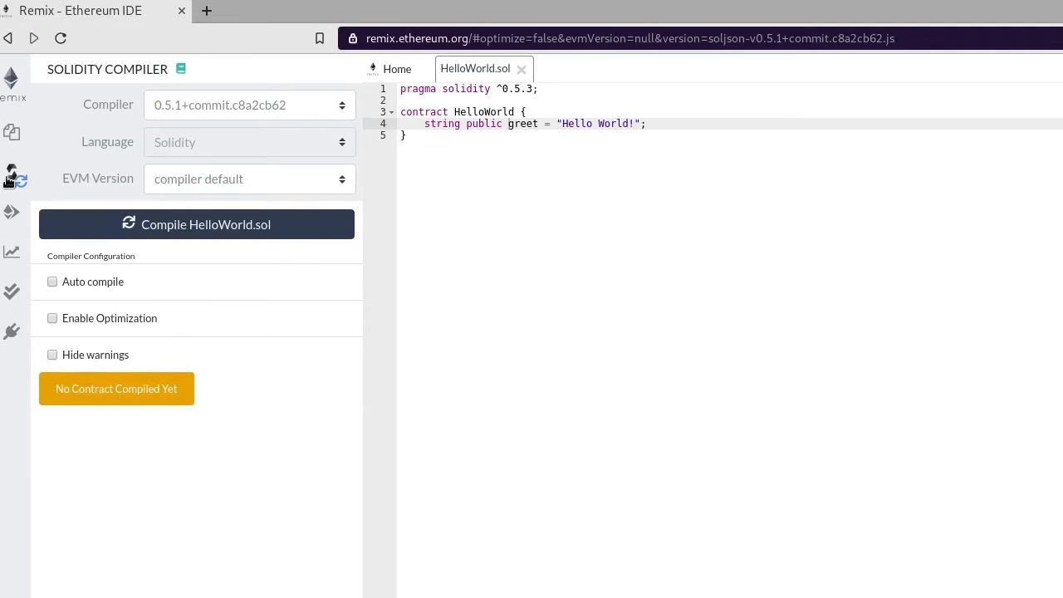
pyautogui.click(248, 105)
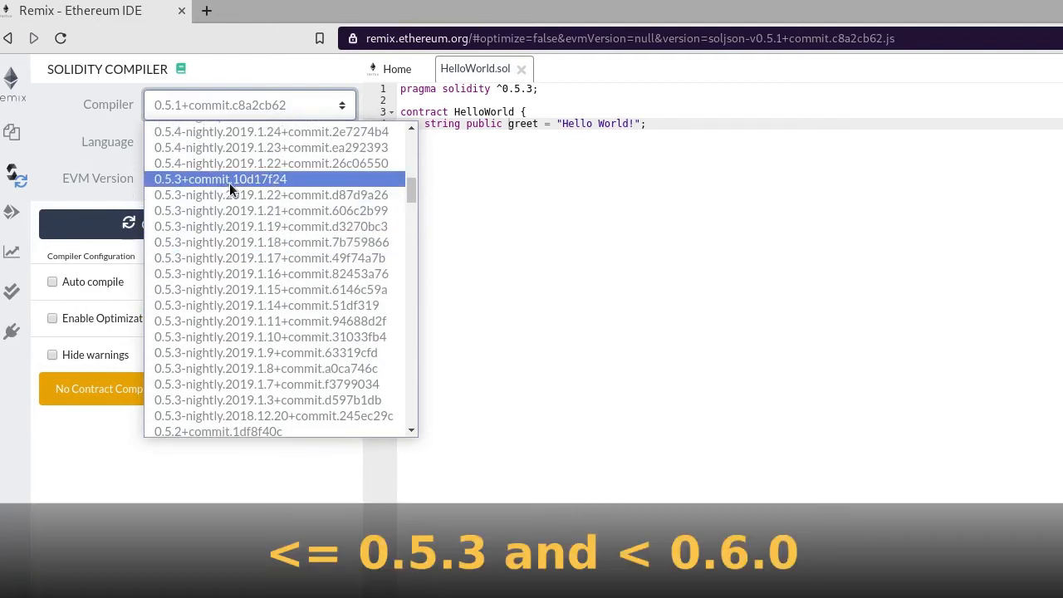
pyautogui.click(220, 178)
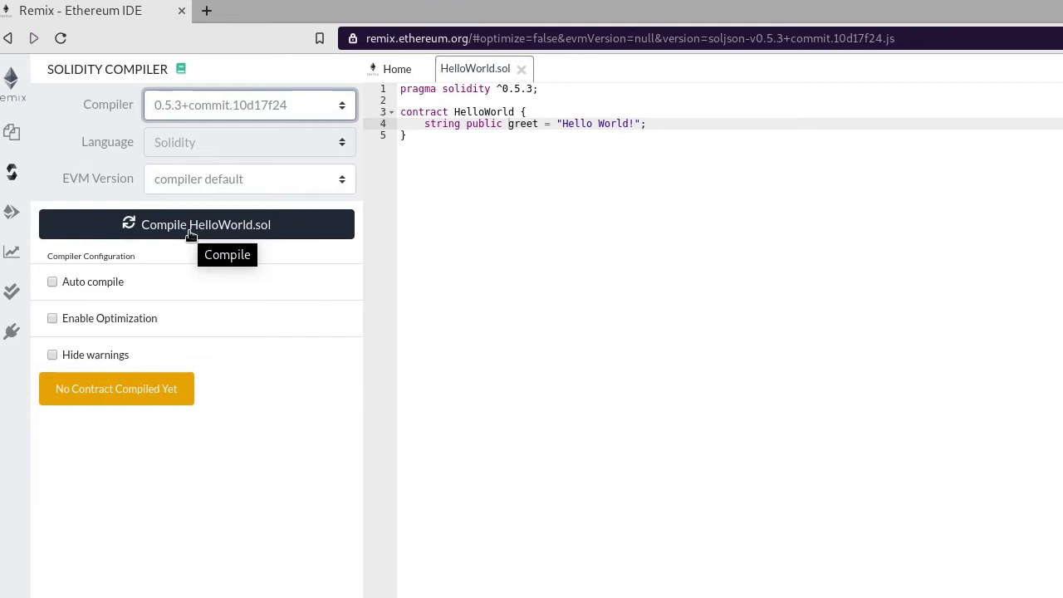
pyautogui.click(197, 224)
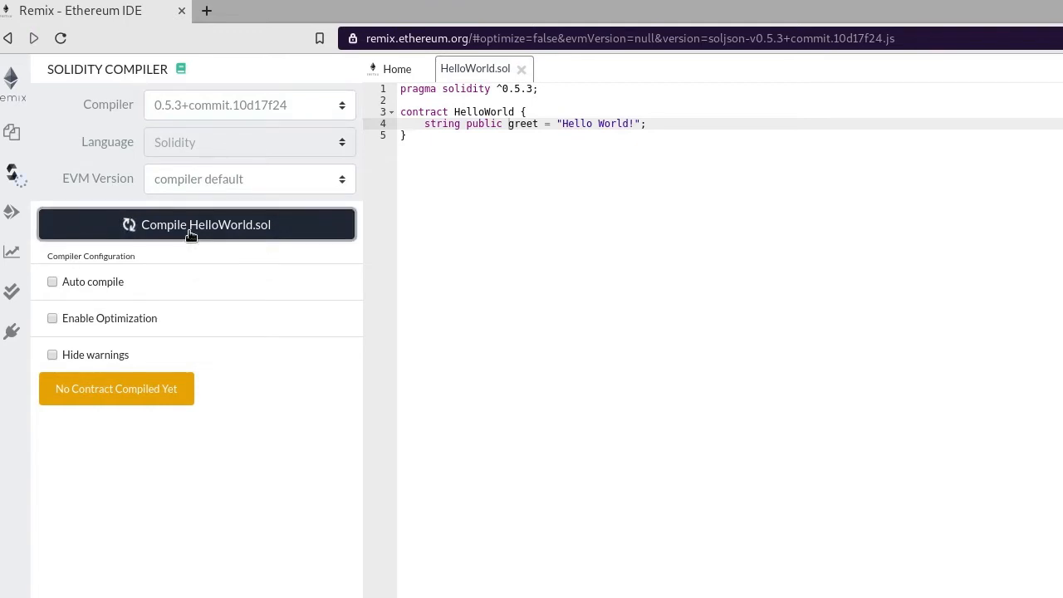
pyautogui.click(197, 224)
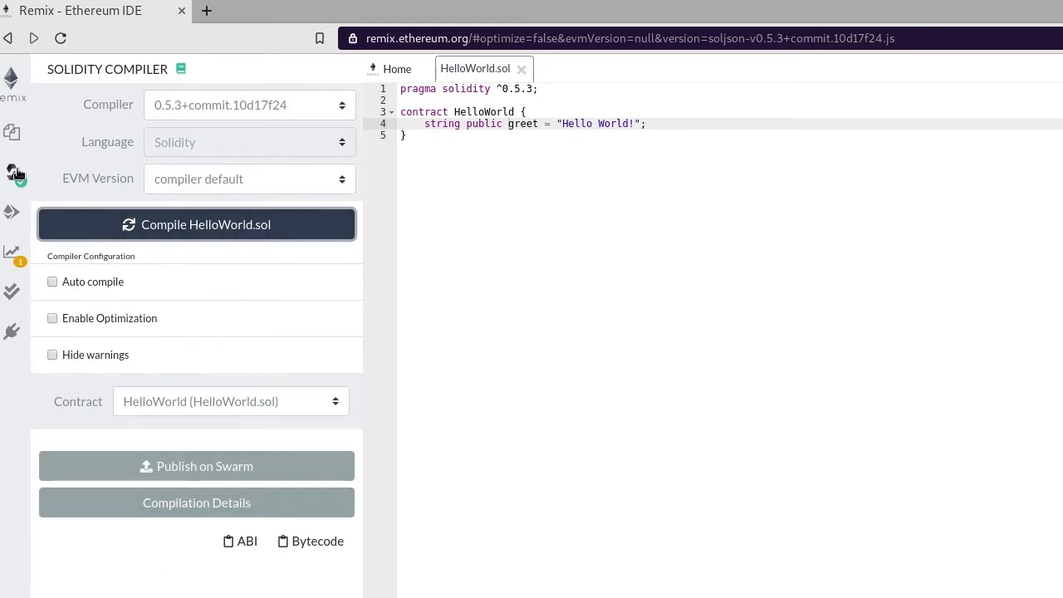
pyautogui.moveTo(12, 172)
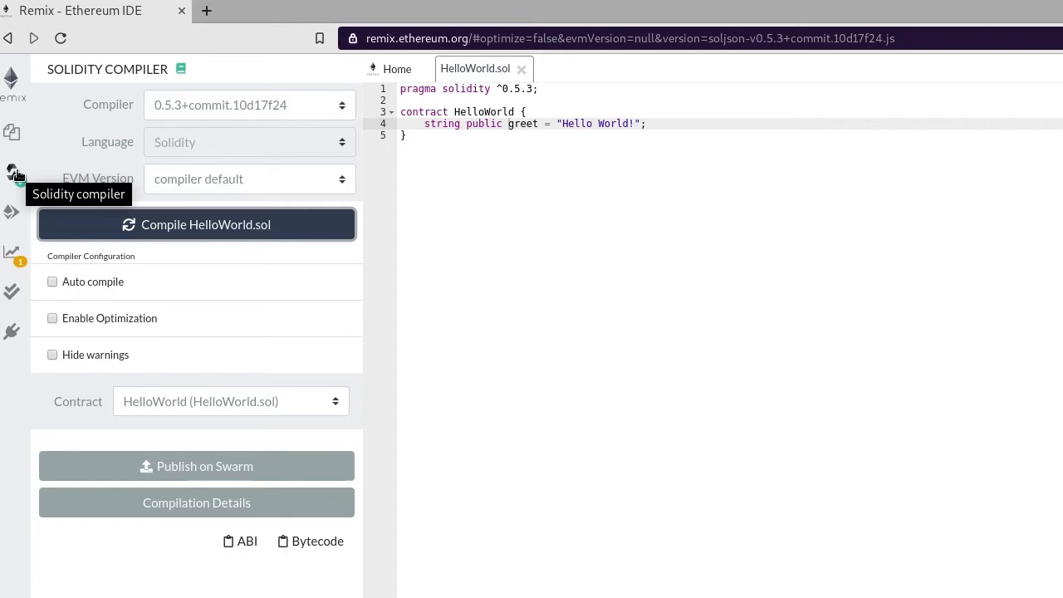
pyautogui.moveTo(11, 212)
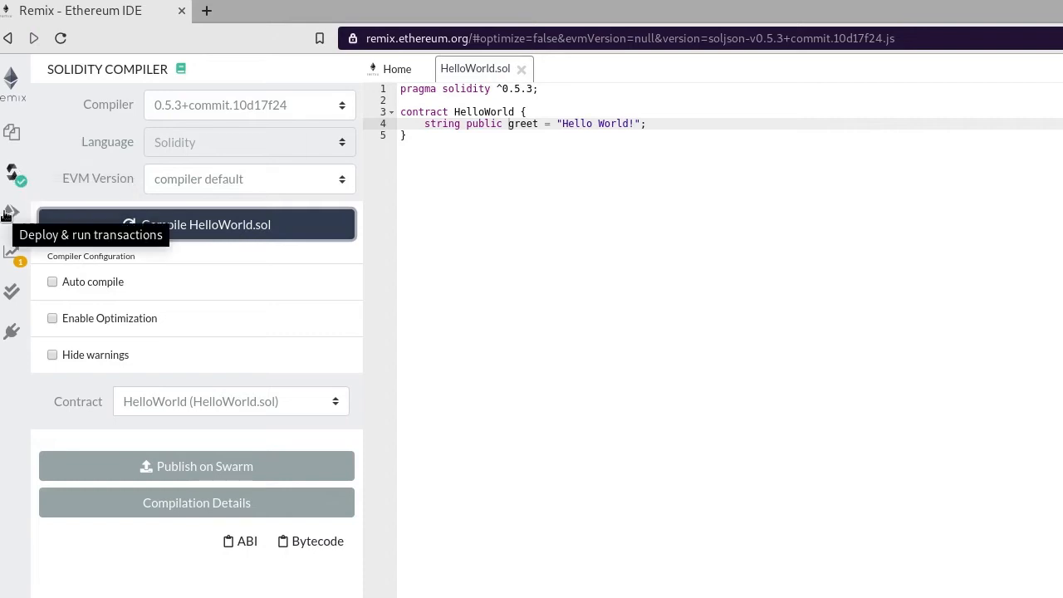
# Step: Deploy HelloWorld to the JavaScript VM and call greet to get "Hello World!"
pyautogui.click(12, 214)
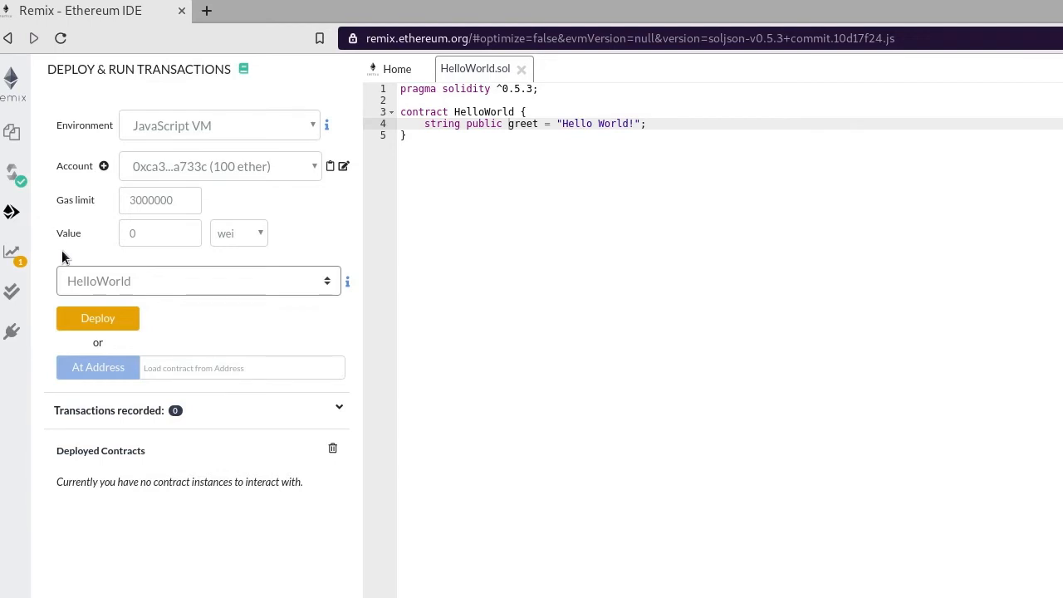
pyautogui.moveTo(97, 322)
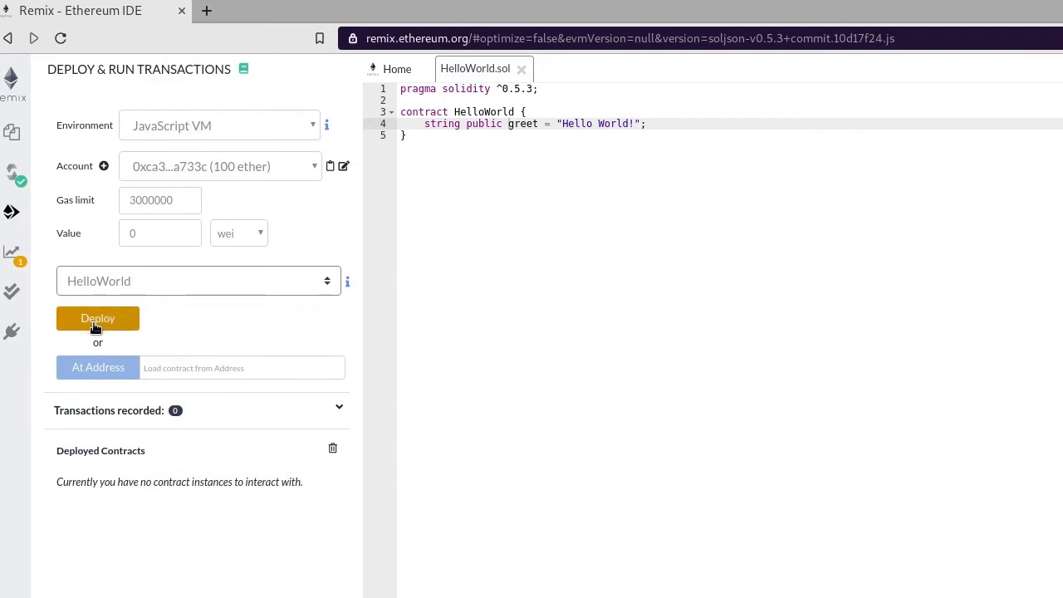
pyautogui.click(97, 318)
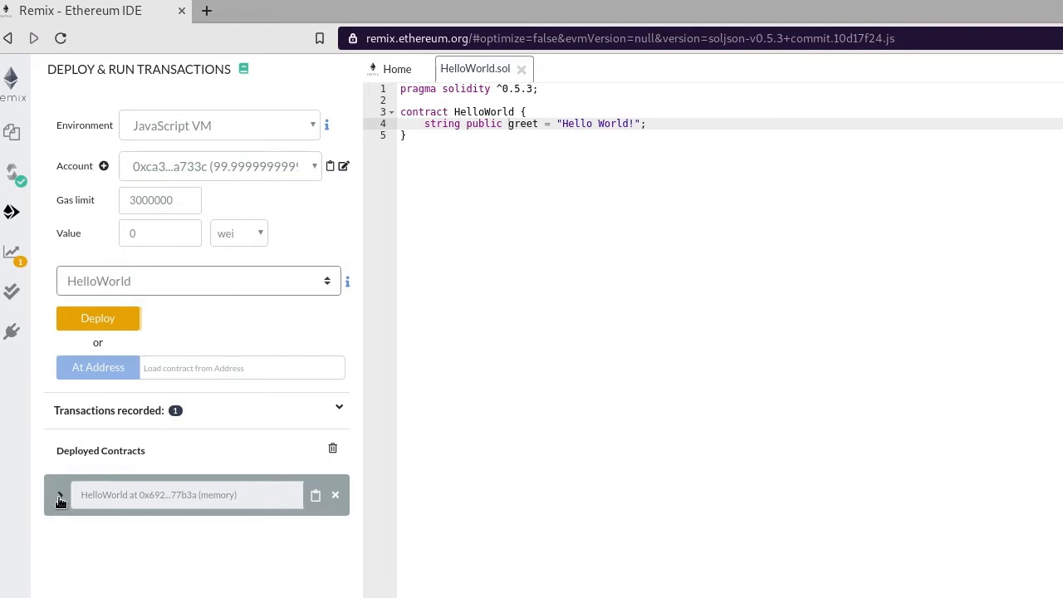
pyautogui.click(59, 495)
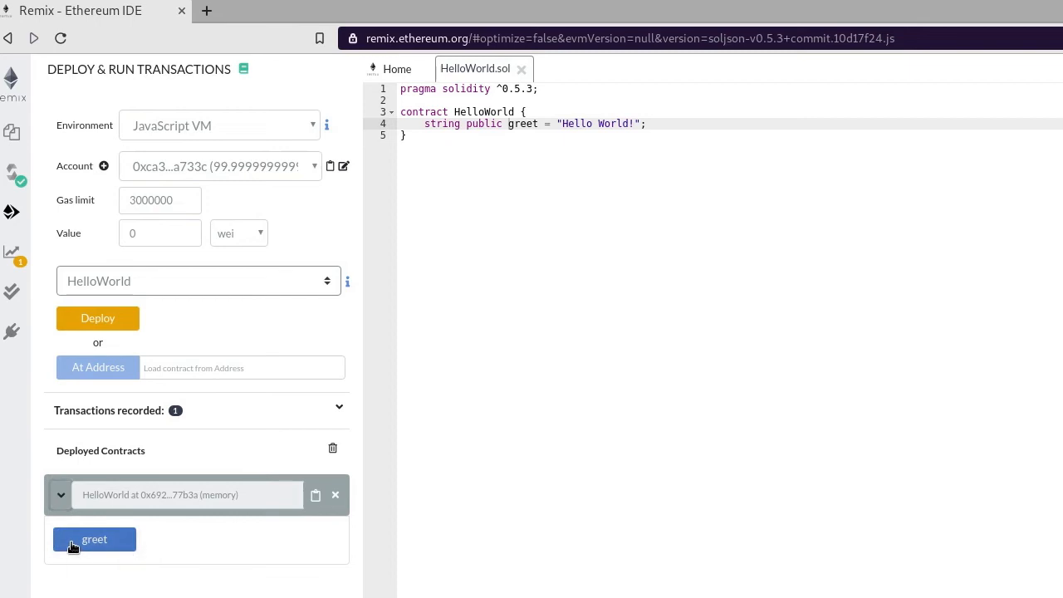
pyautogui.click(94, 539)
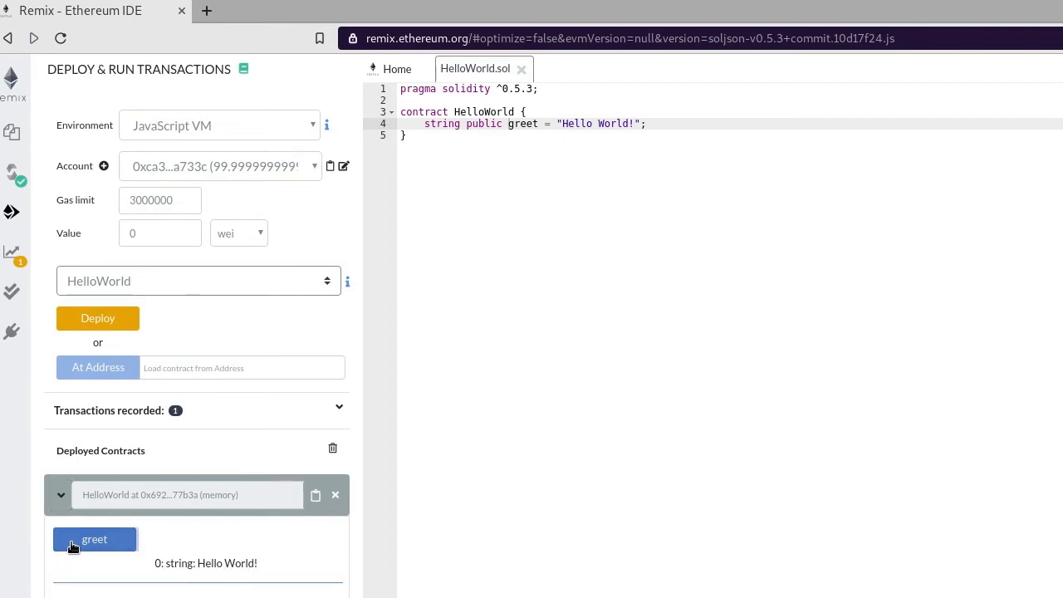